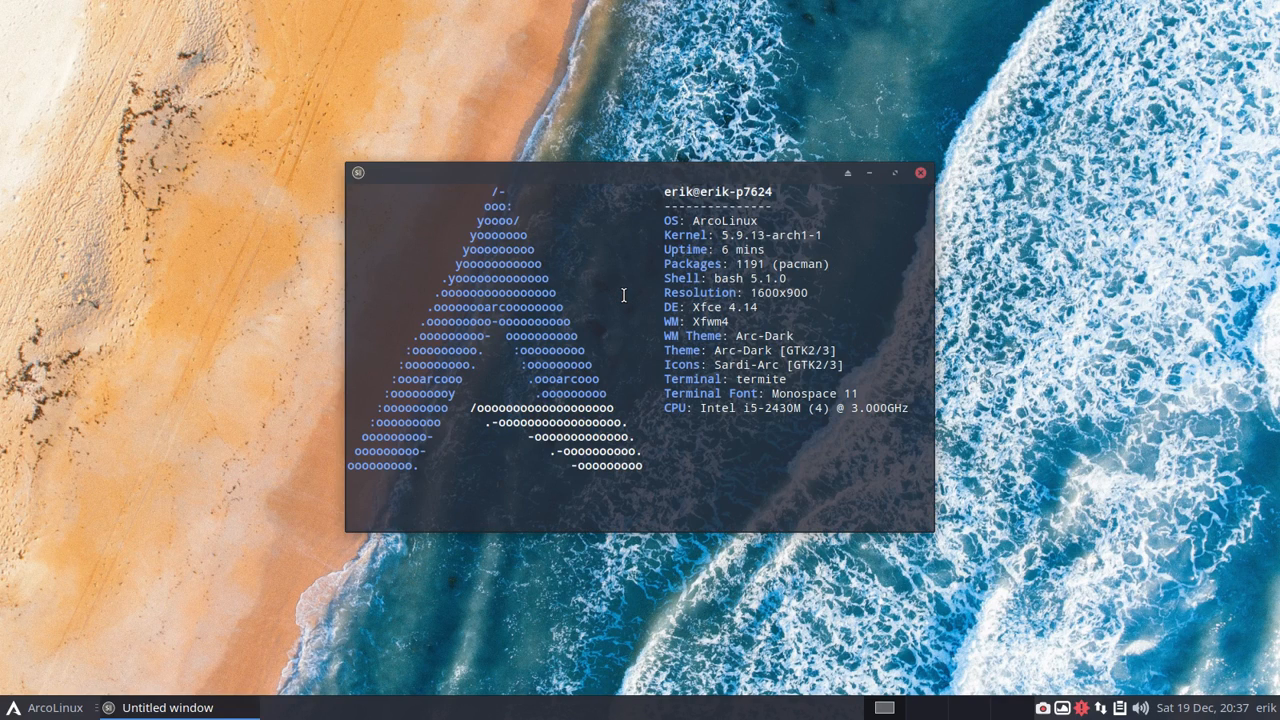
# - Run inxi -b for a basic hardware summary, then close the terminal
pyautogui.write('inxi -b')
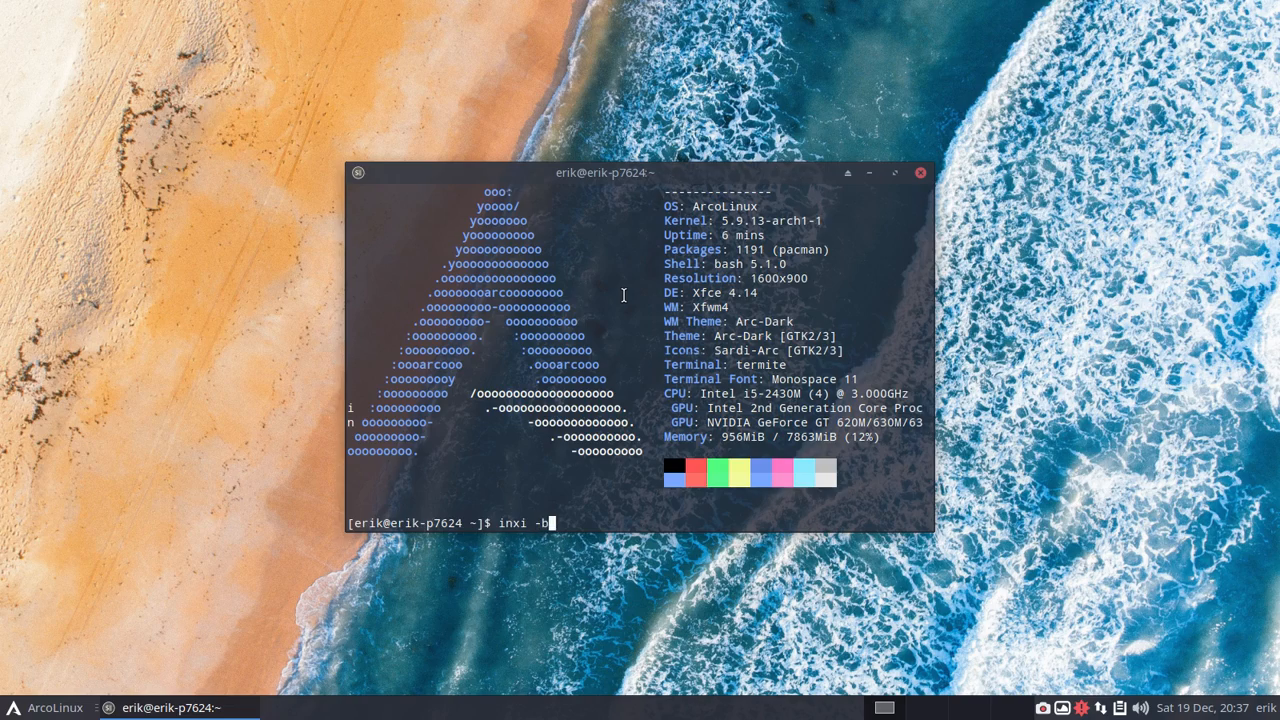
pyautogui.press('Return')
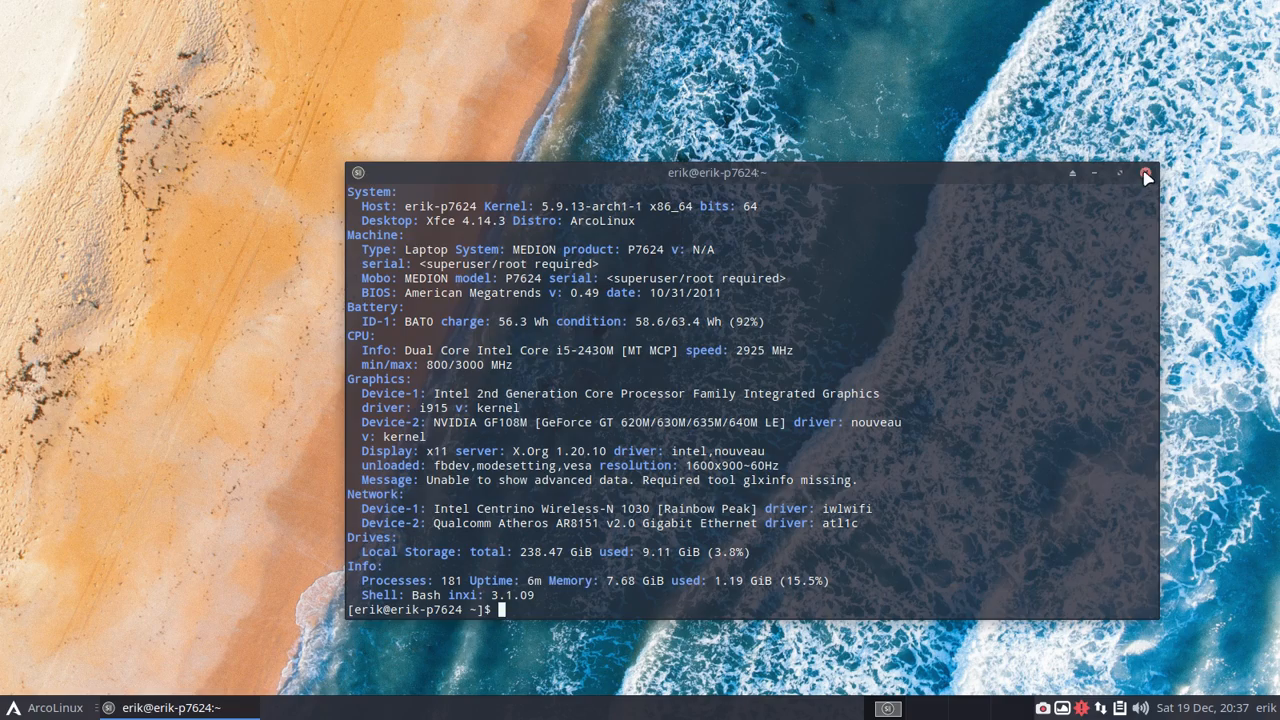
pyautogui.click(1146, 173)
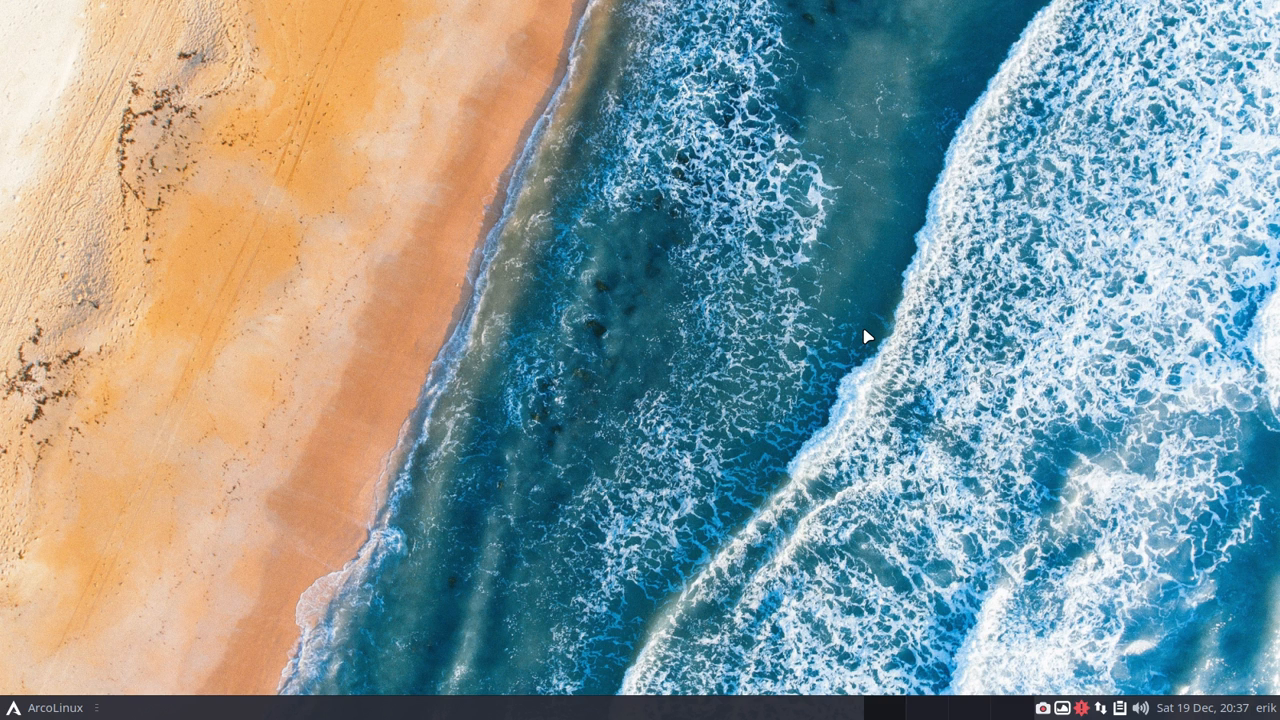
pyautogui.moveTo(457, 289)
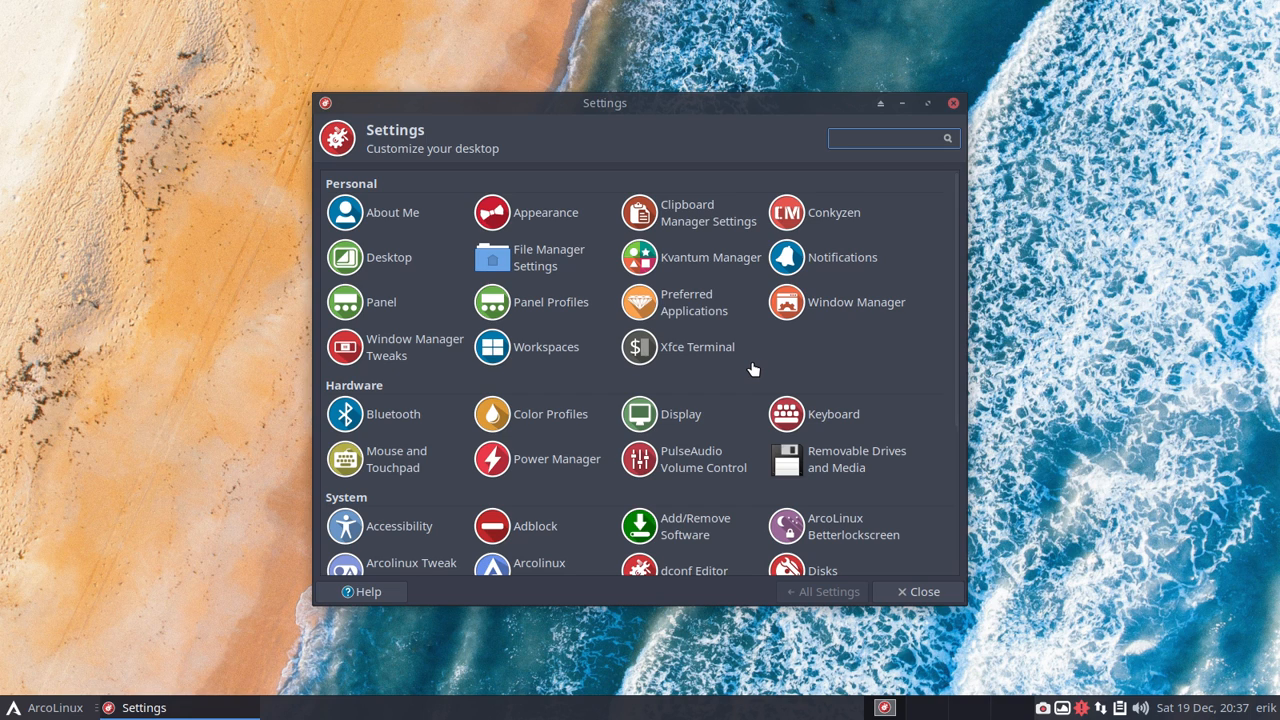
# - Open Power Manager settings and view its System and Display pages
pyautogui.click(885, 138)
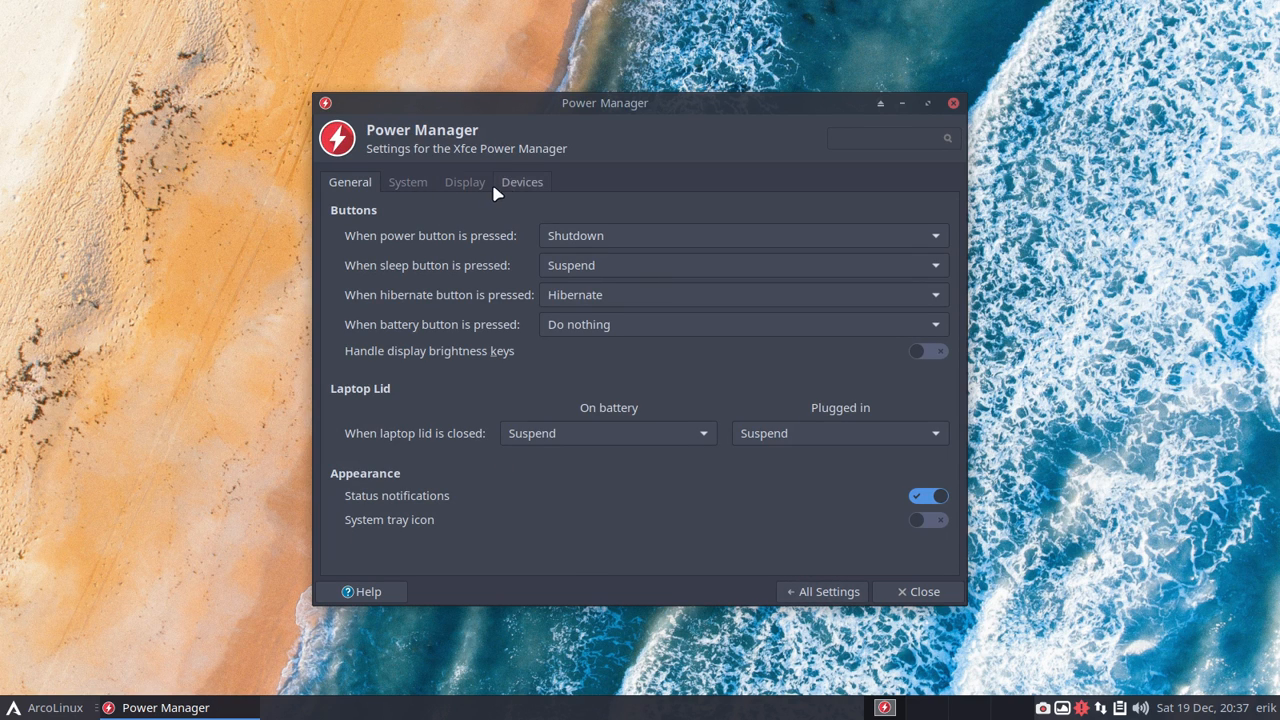
pyautogui.click(407, 181)
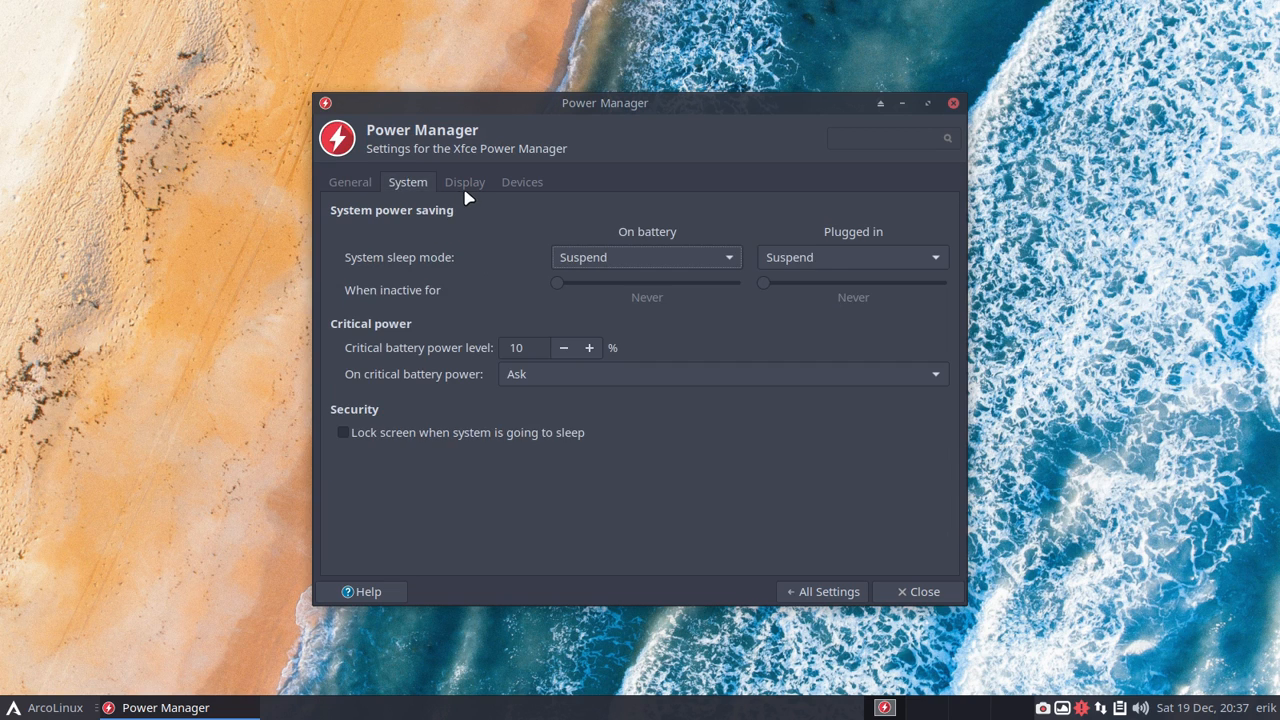
pyautogui.click(464, 182)
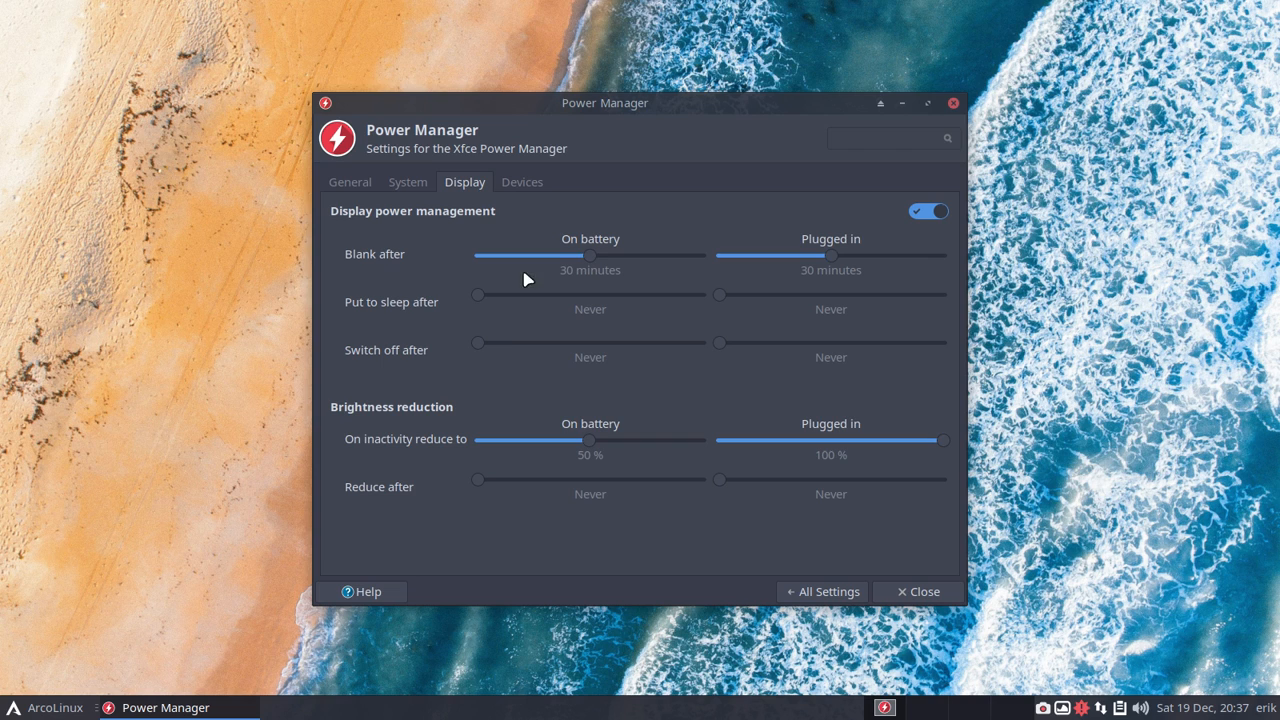
pyautogui.moveTo(464, 462)
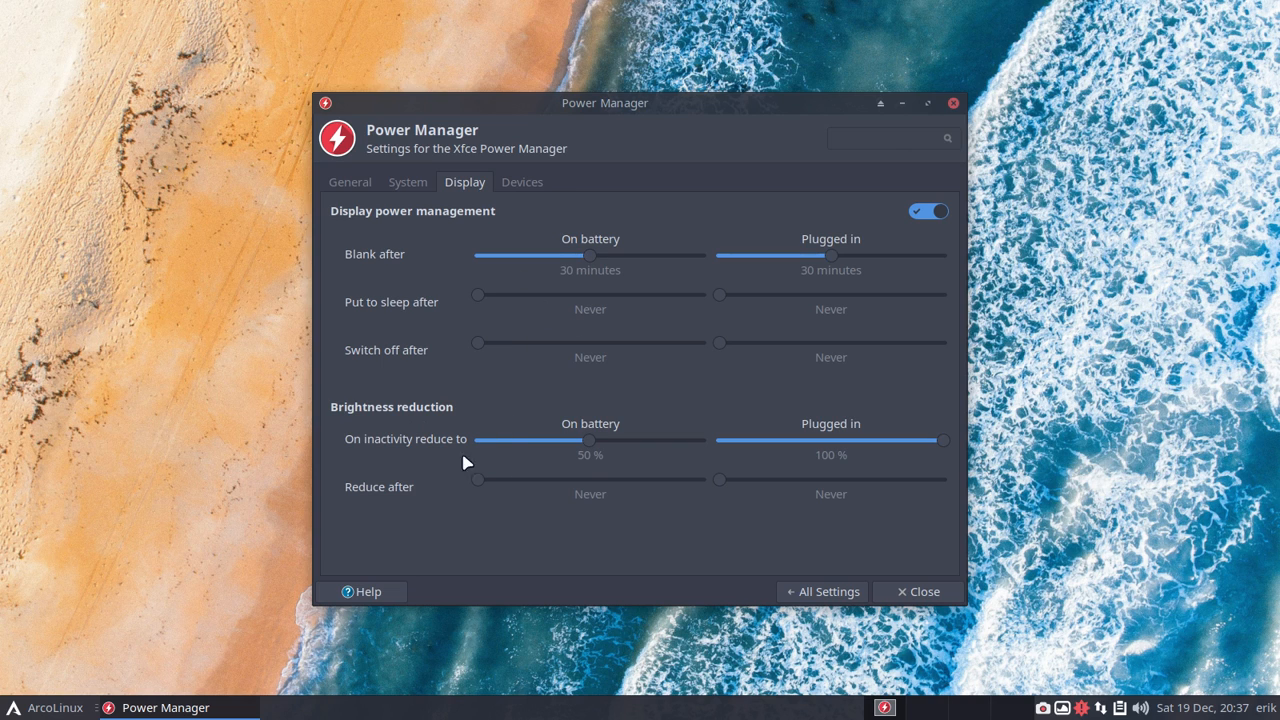
pyautogui.moveTo(858, 440)
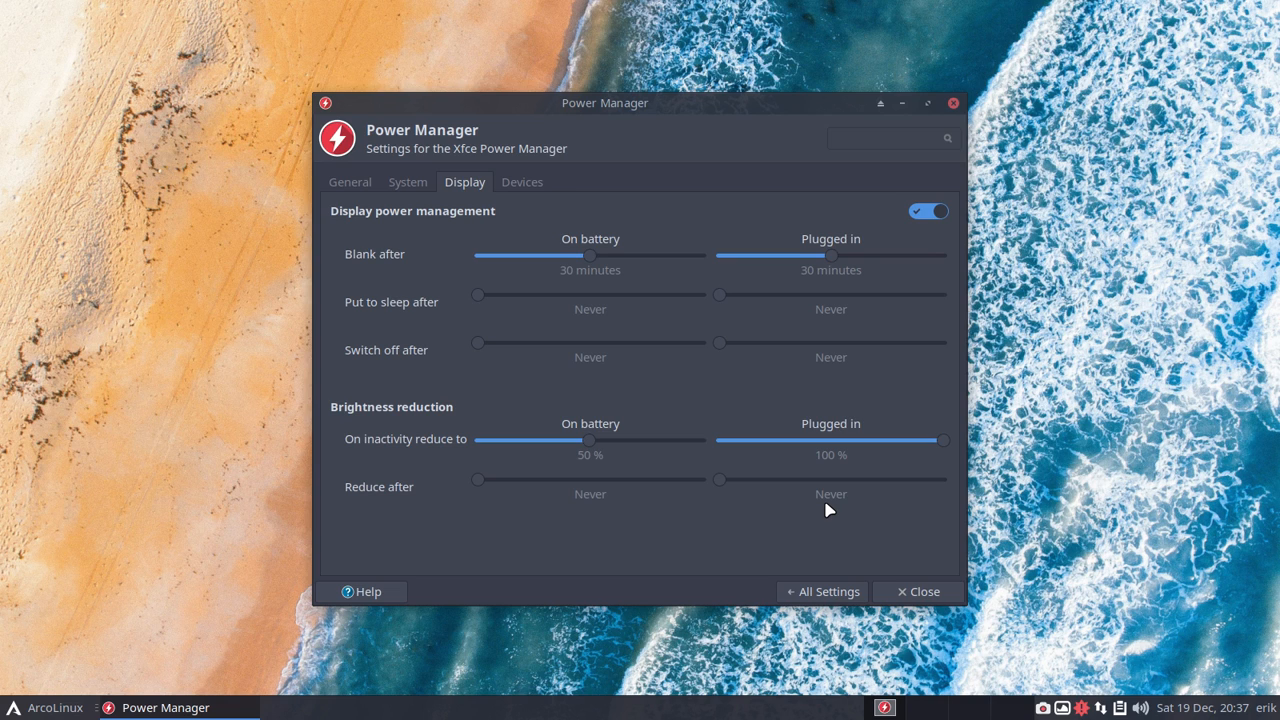
pyautogui.moveTo(617, 526)
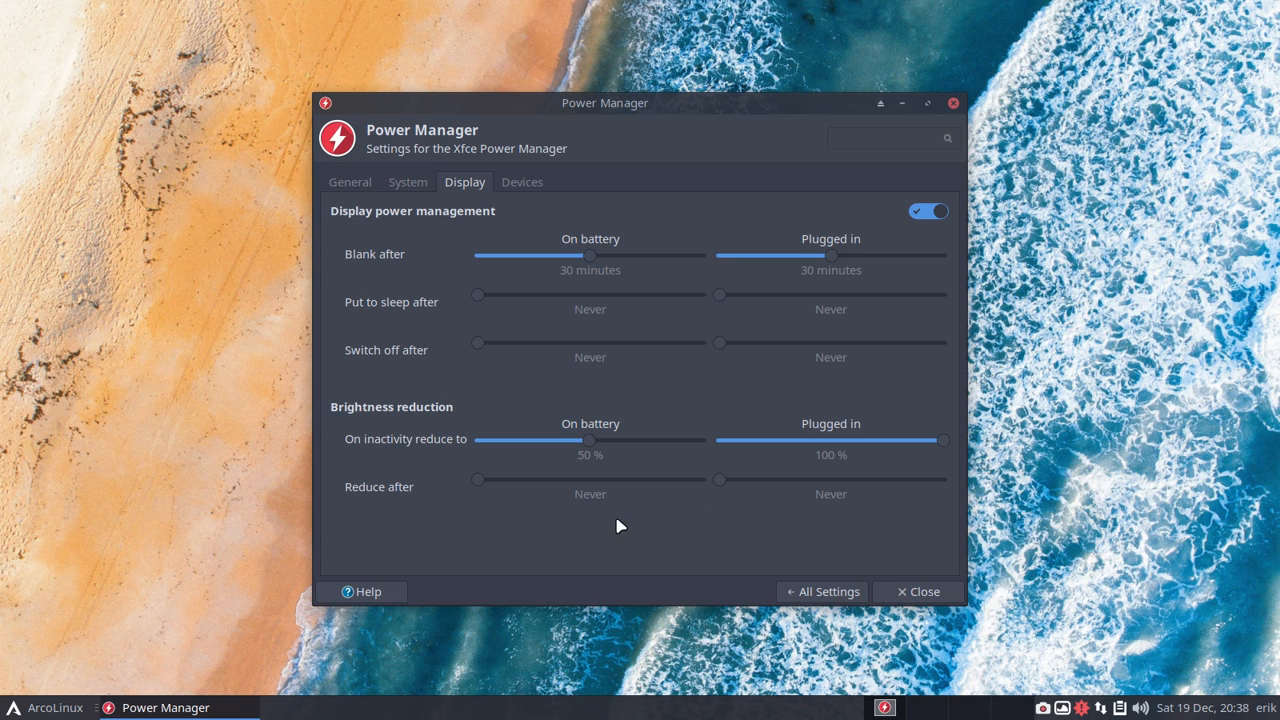
pyautogui.moveTo(744, 540)
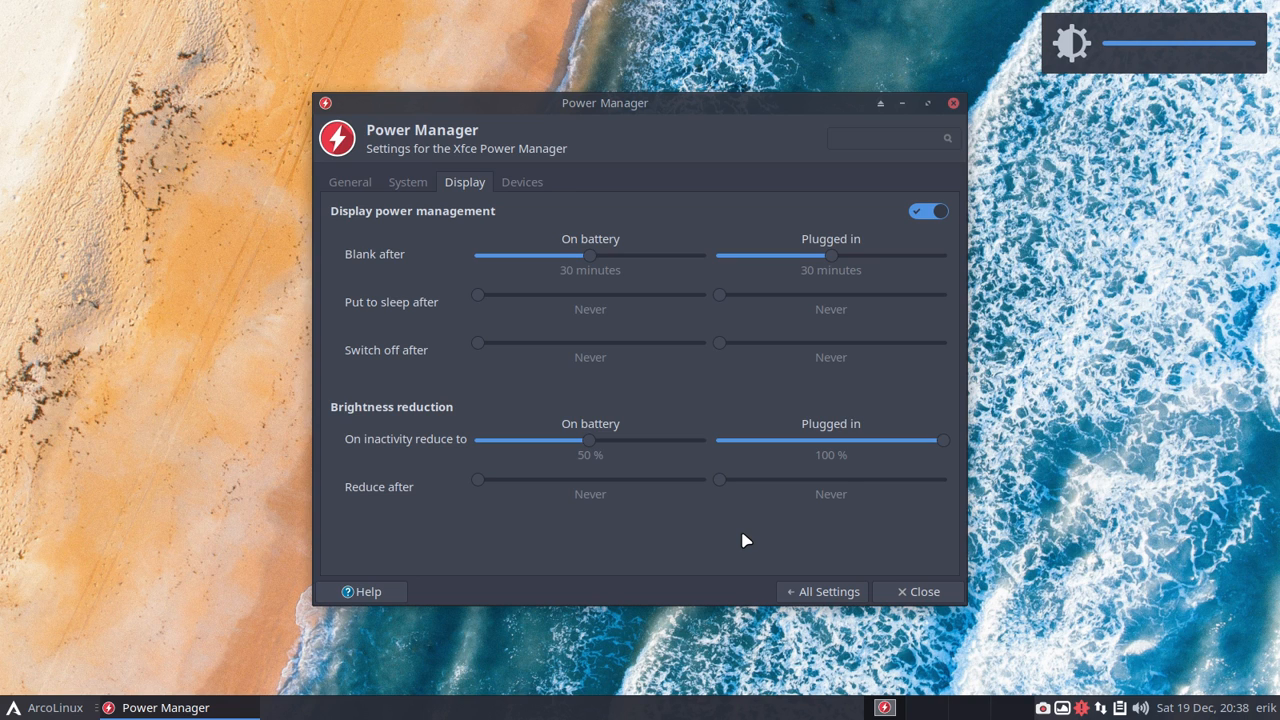
pyautogui.moveTo(424, 207)
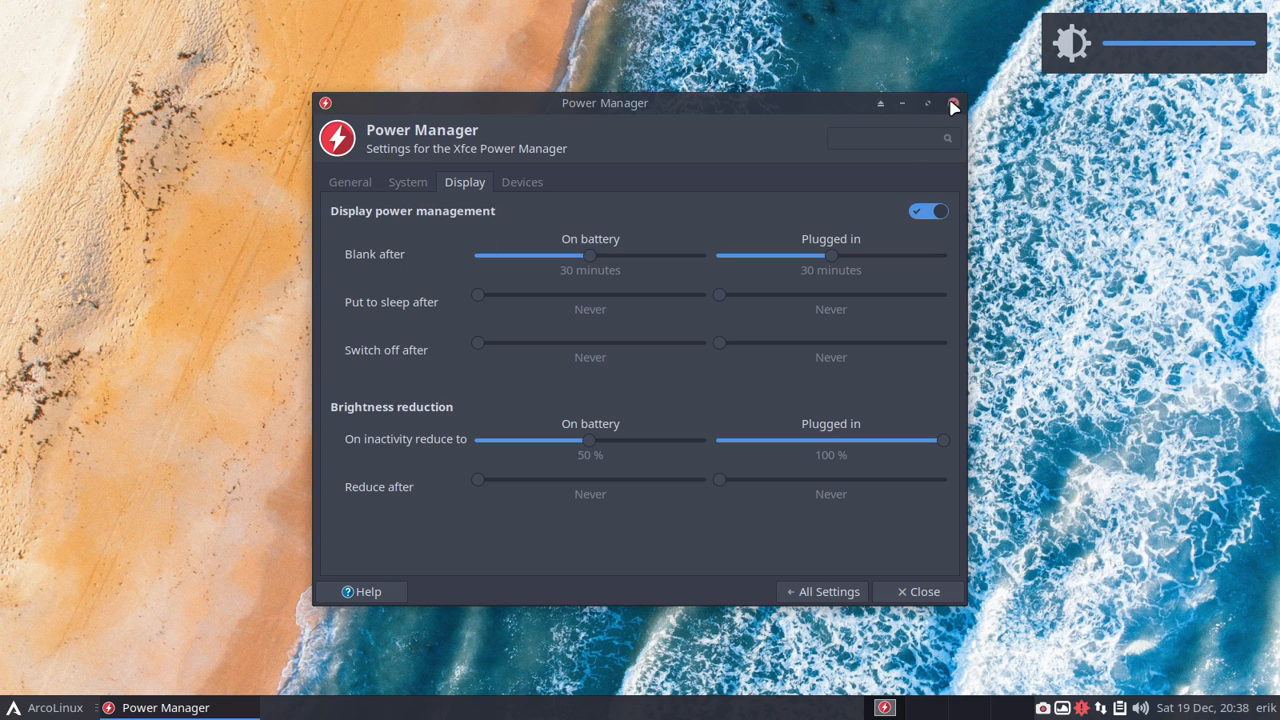
# - Turn on the System tray icon option on the General page
pyautogui.click(349, 182)
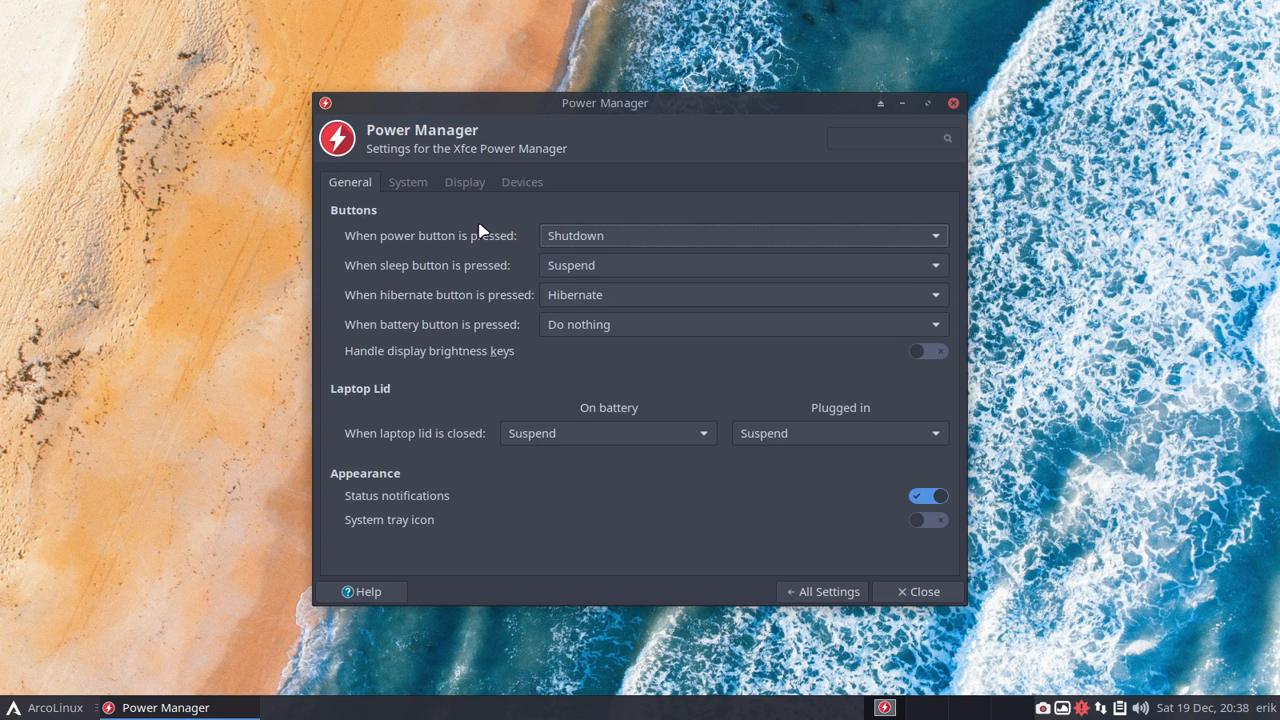
pyautogui.moveTo(864, 551)
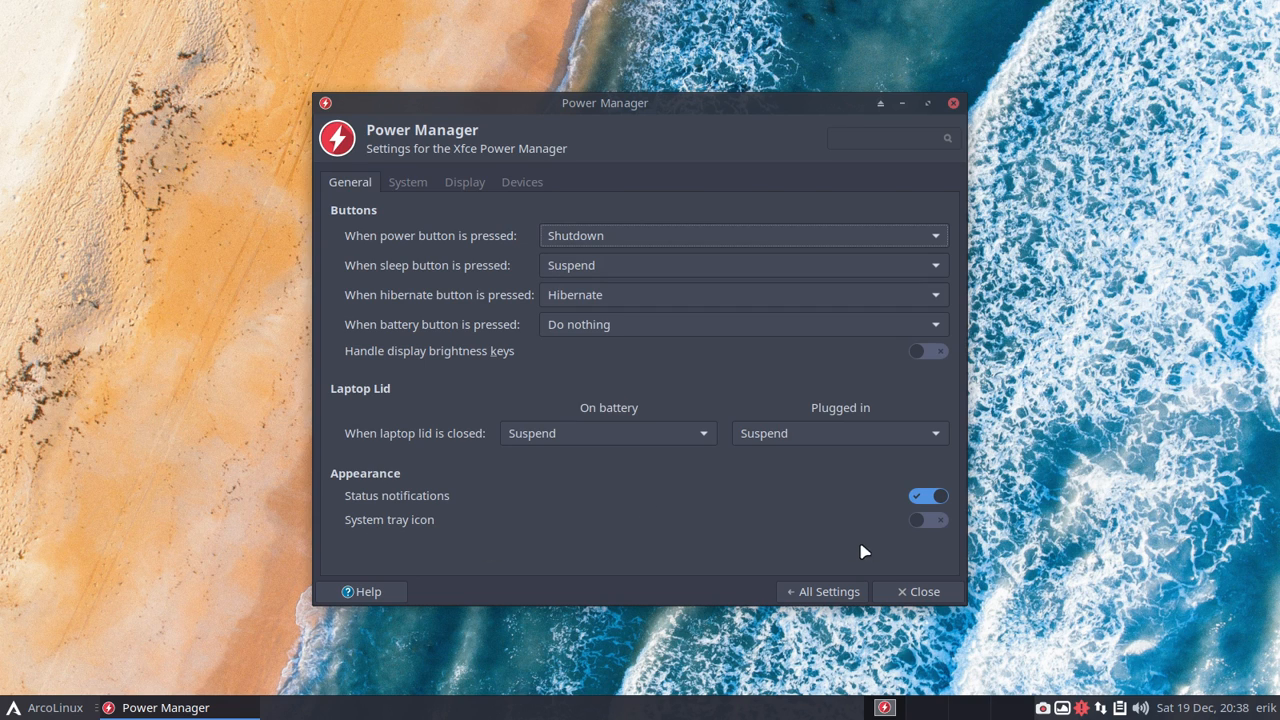
pyautogui.click(928, 519)
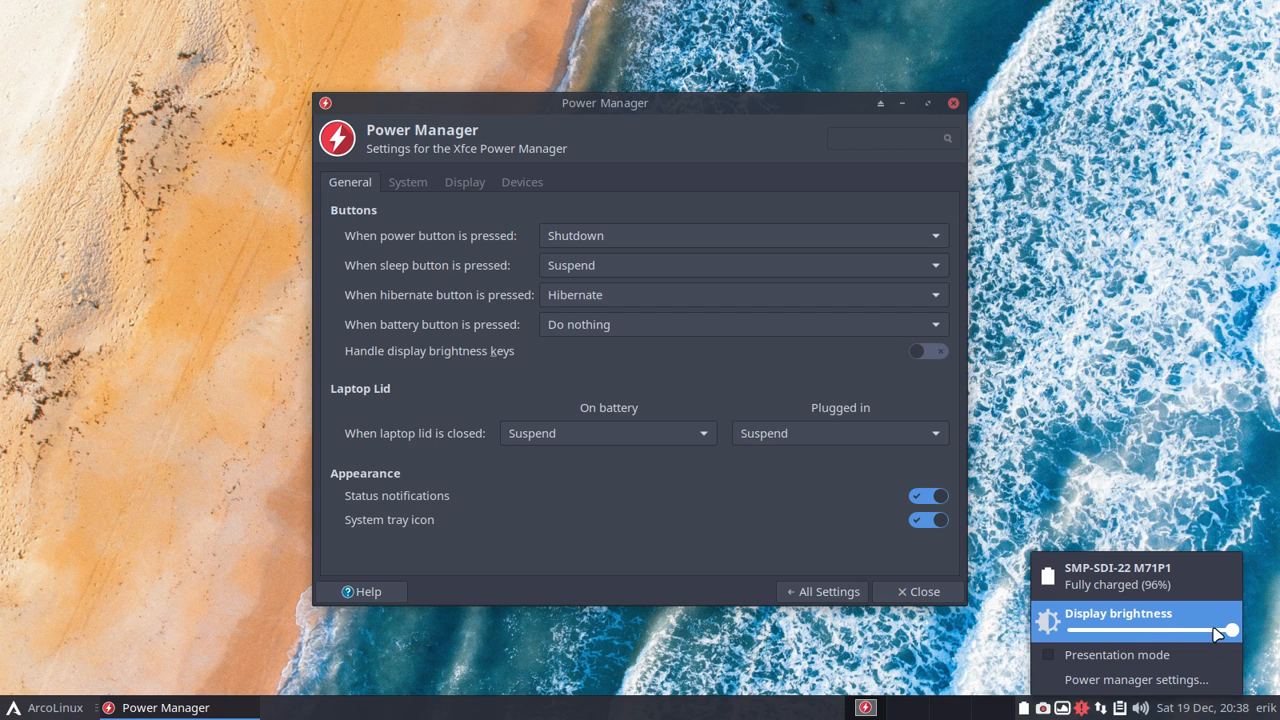
# - Drag the Display brightness slider to its lowest, then raise it near the high end
pyautogui.moveTo(1230, 631); pyautogui.dragTo(1075, 634)
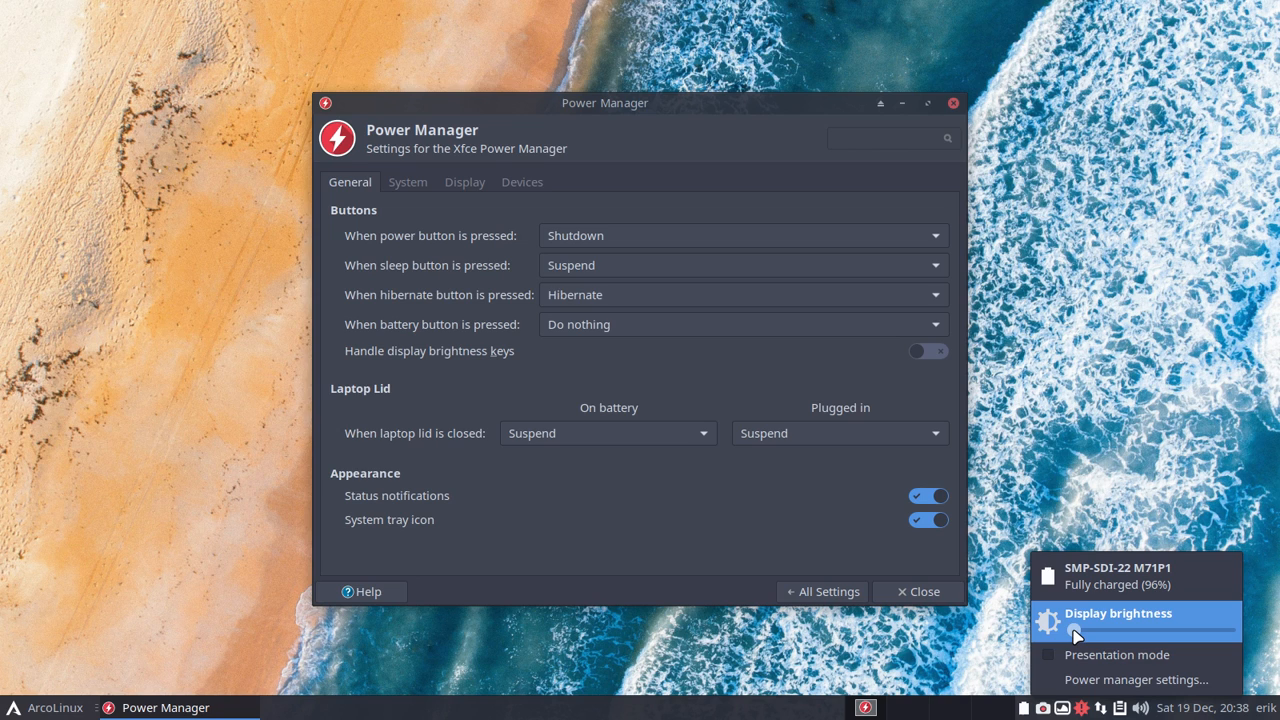
pyautogui.moveTo(1073, 635); pyautogui.dragTo(1095, 635)
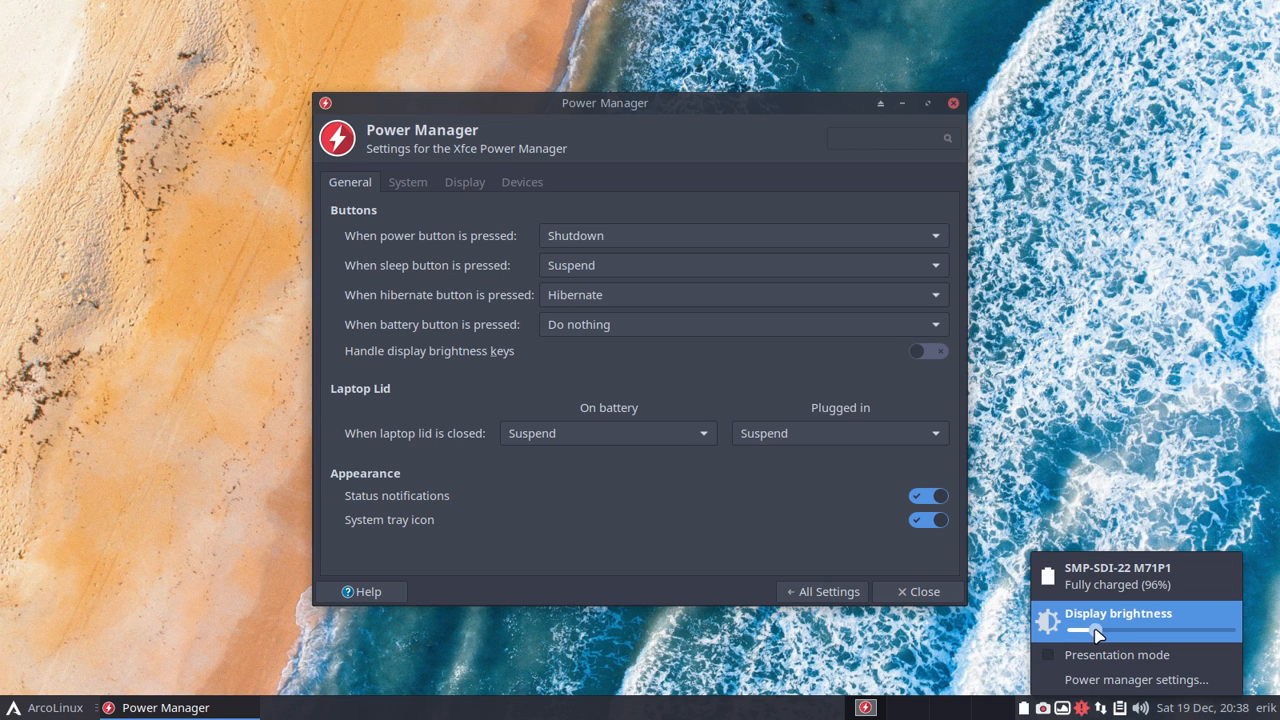
pyautogui.moveTo(1098, 633); pyautogui.dragTo(1197, 633)
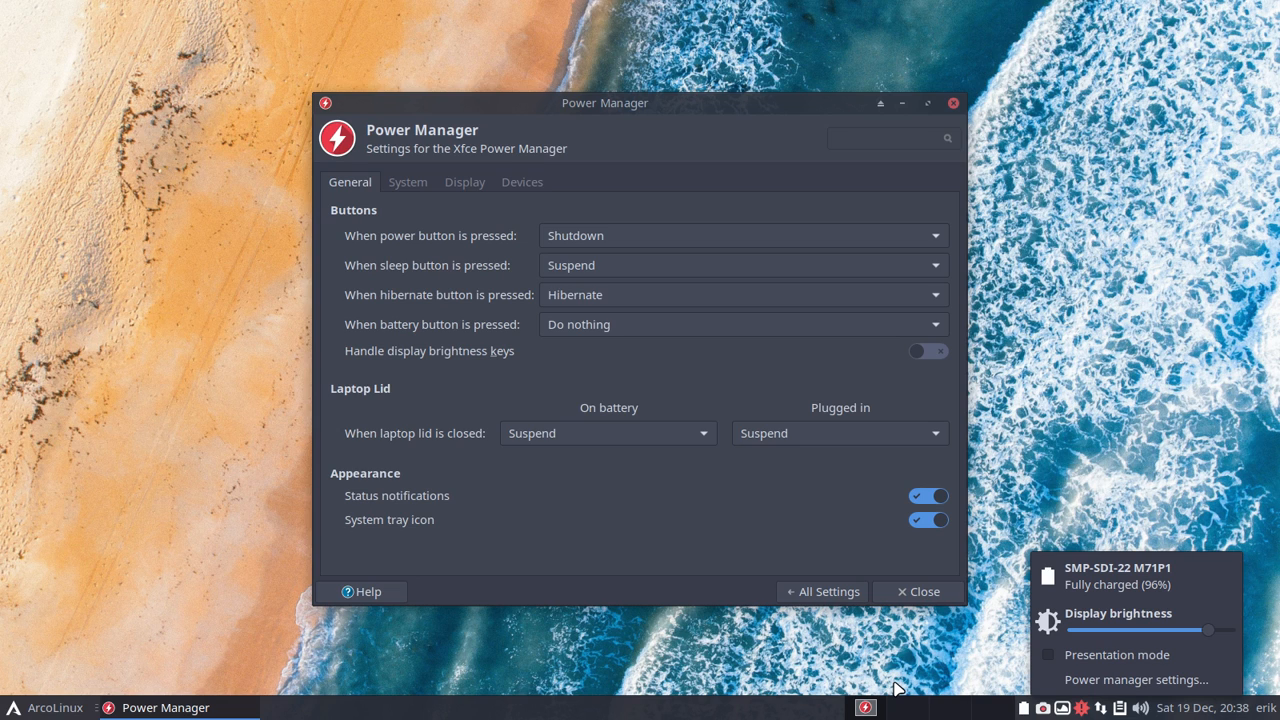
pyautogui.moveTo(626, 507)
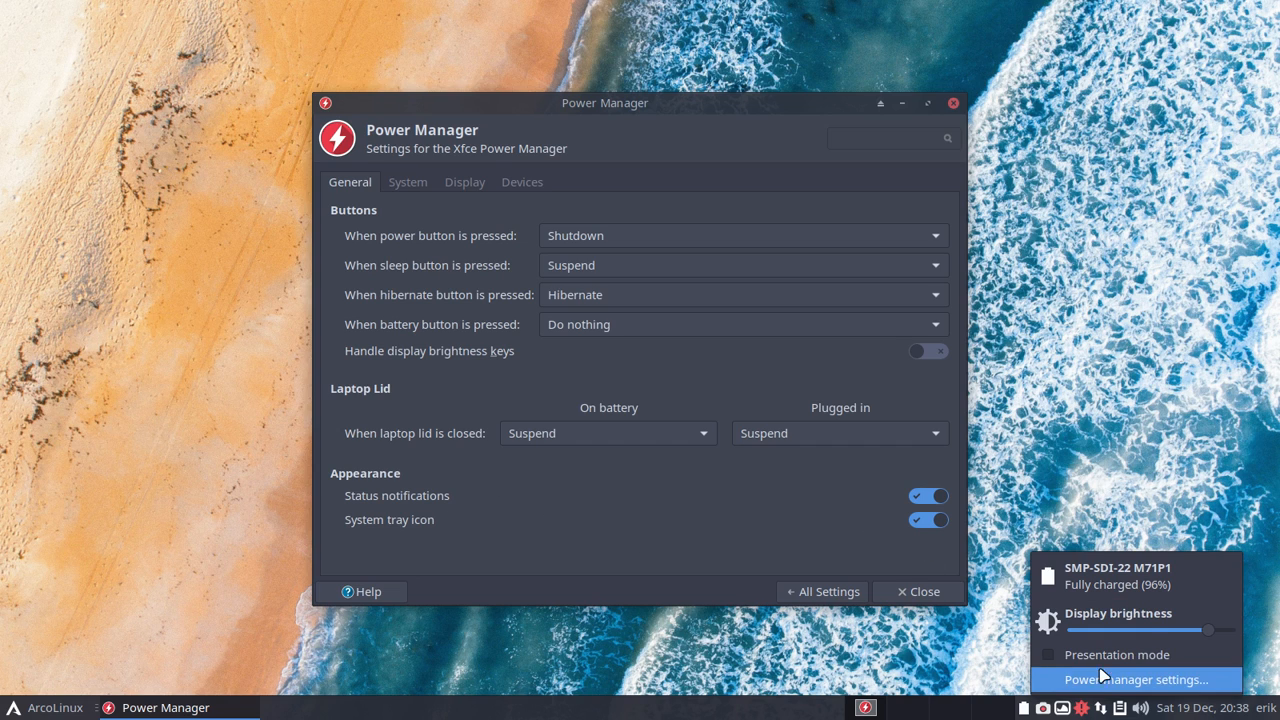
pyautogui.moveTo(1135, 620)
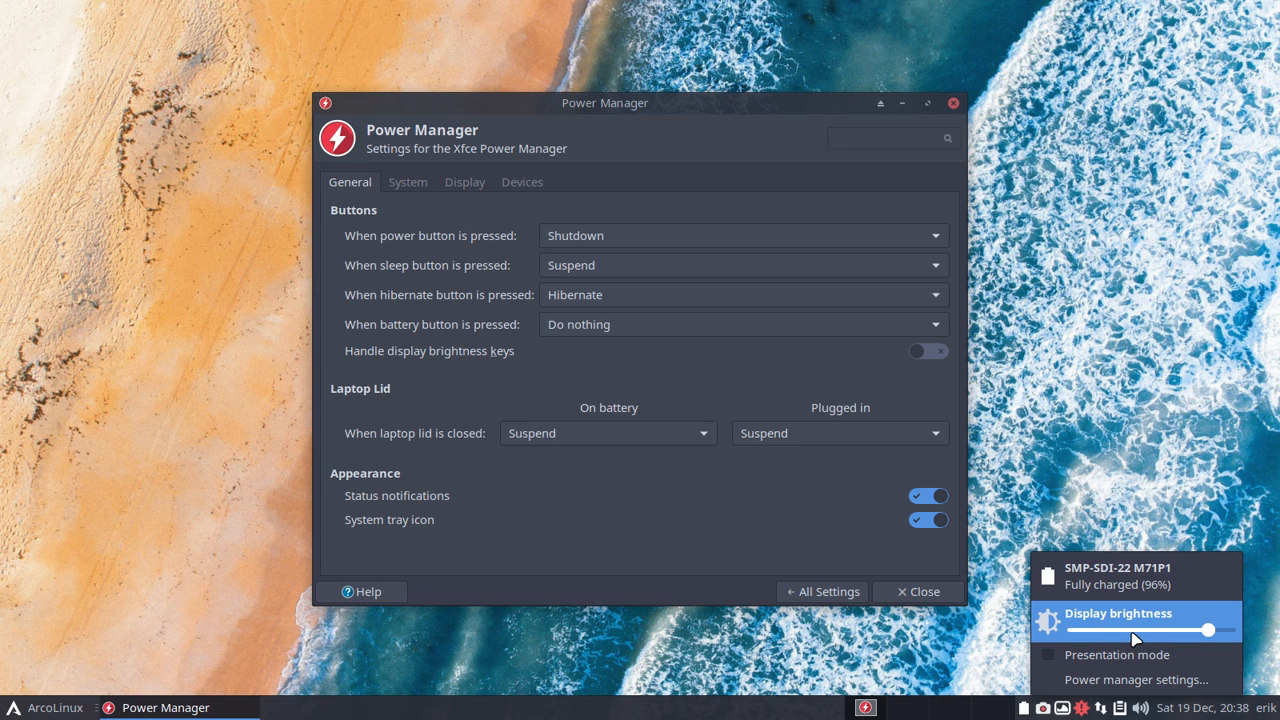